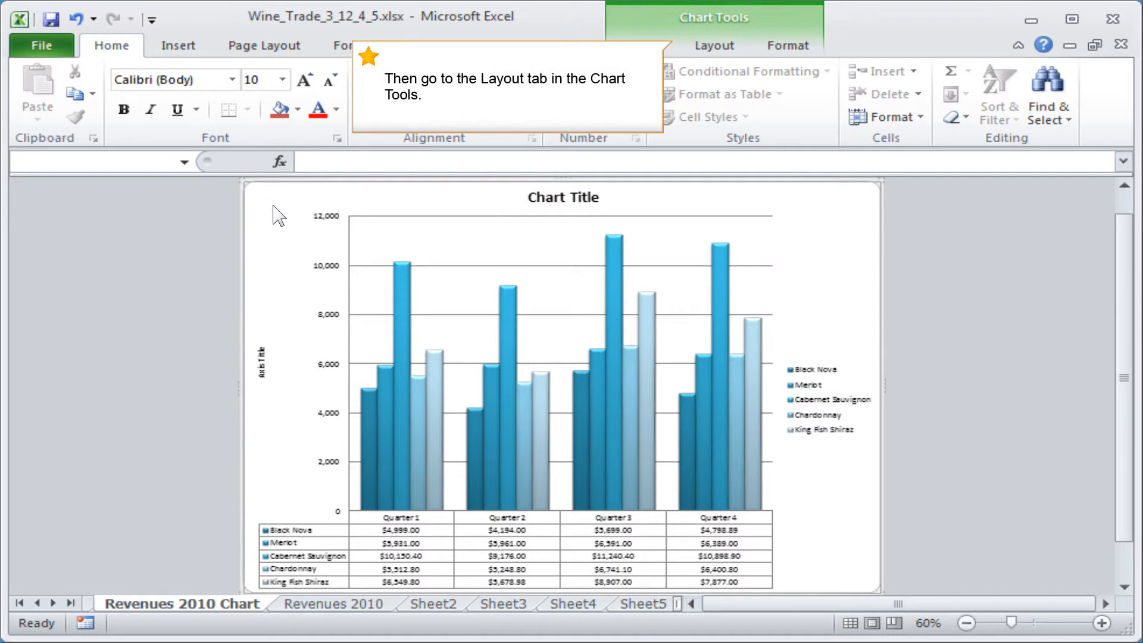
# Step: Switch to the Chart Tools Layout ribbon on the Revenues 2010 Chart sheet
pyautogui.click(714, 45)
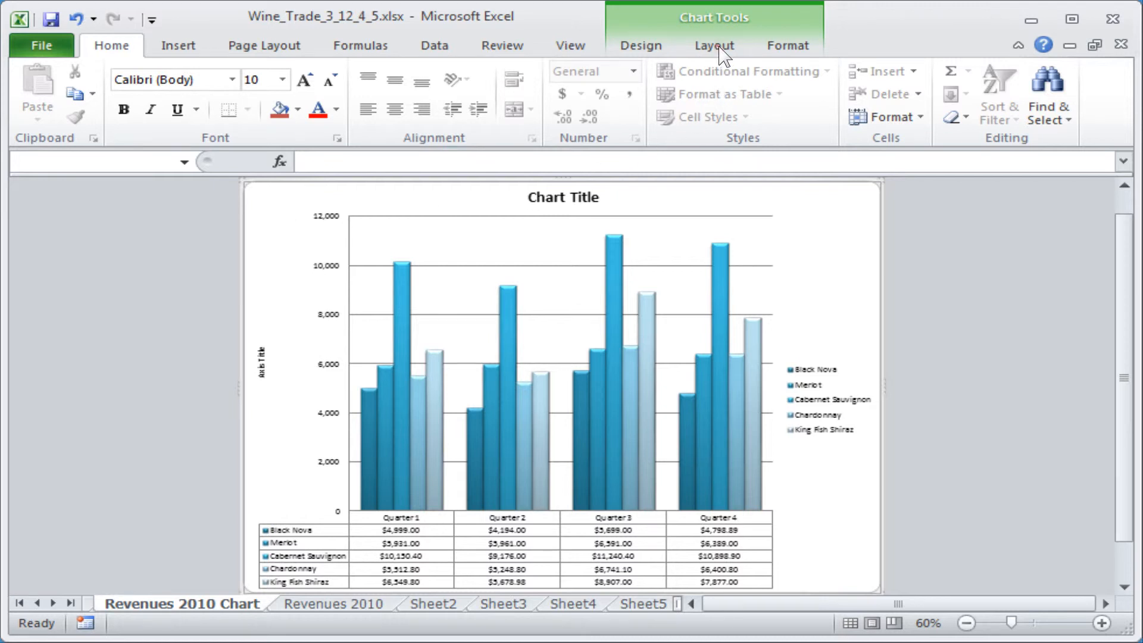
pyautogui.click(713, 45)
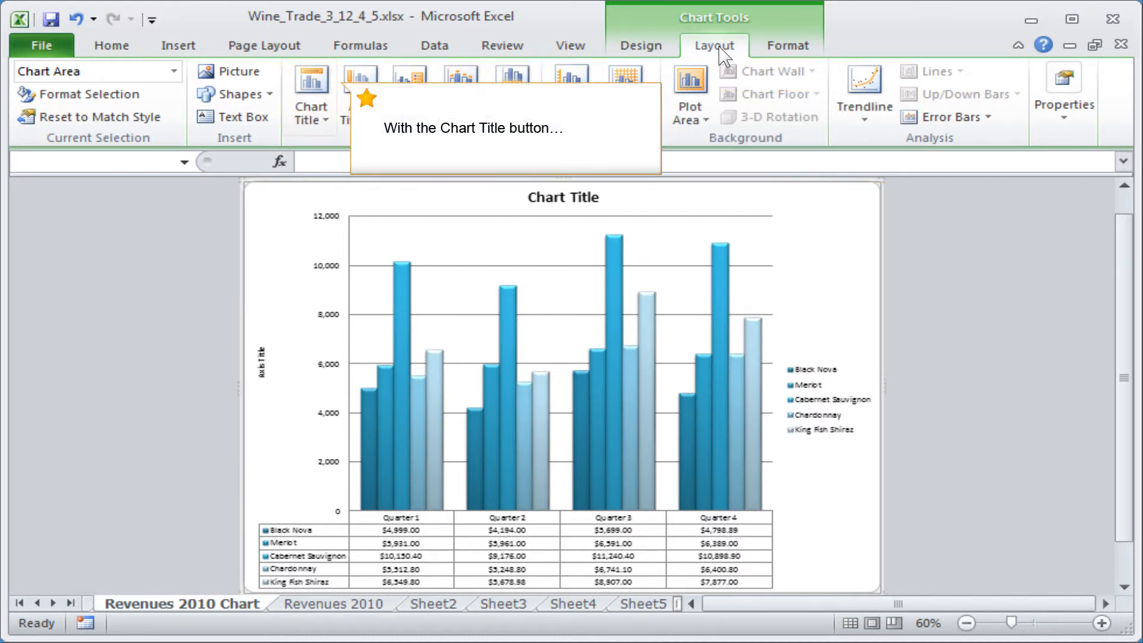
pyautogui.moveTo(309, 93)
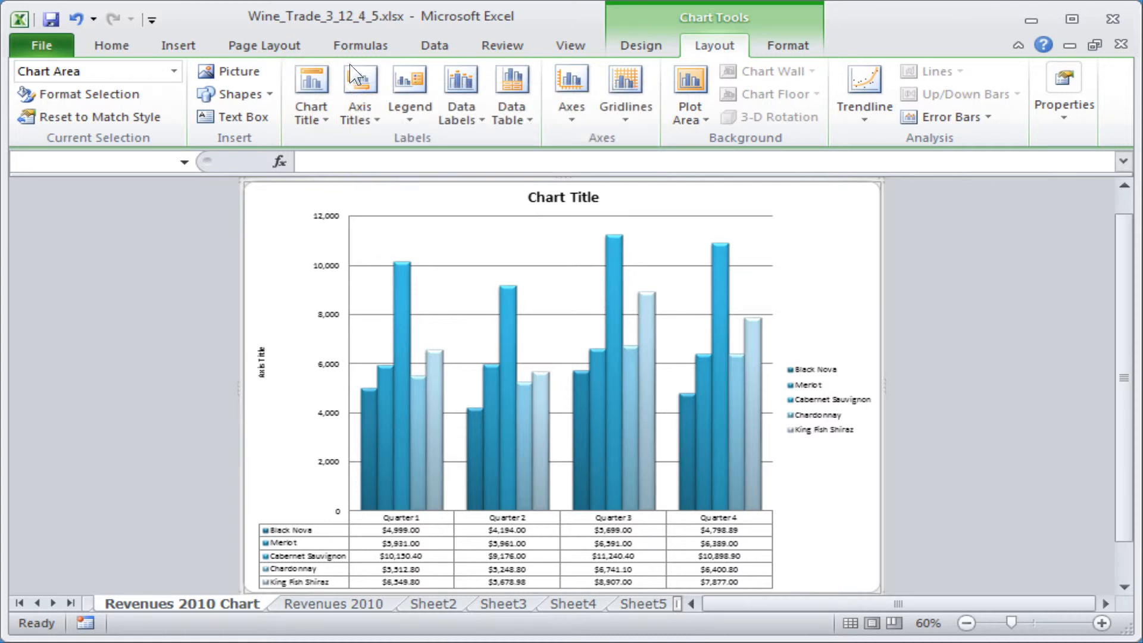
pyautogui.click(311, 87)
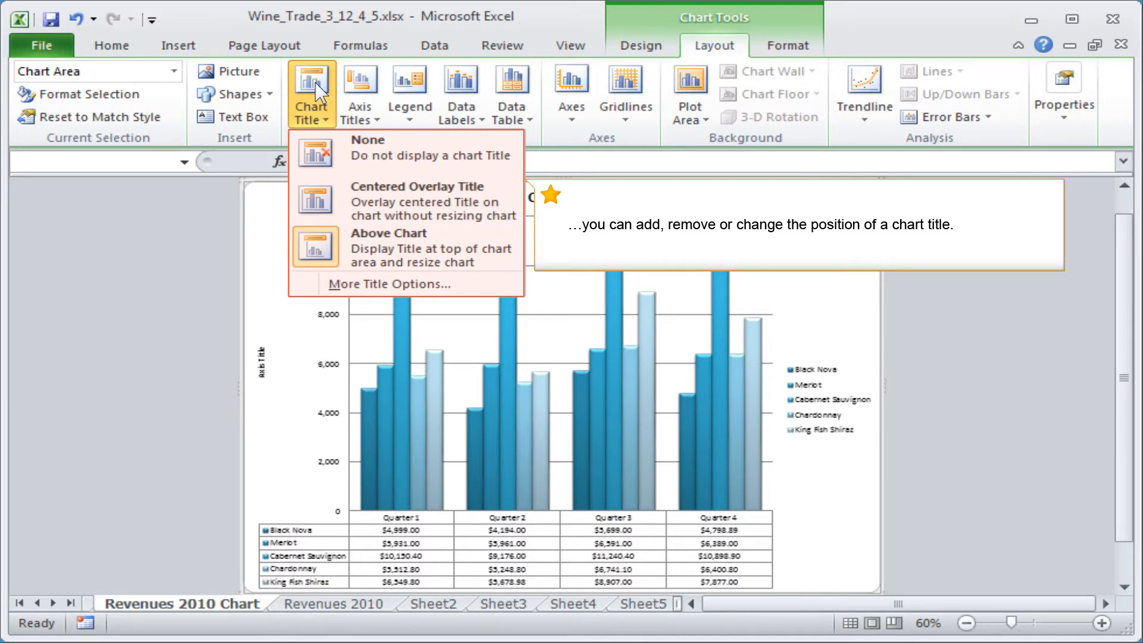
pyautogui.click(387, 248)
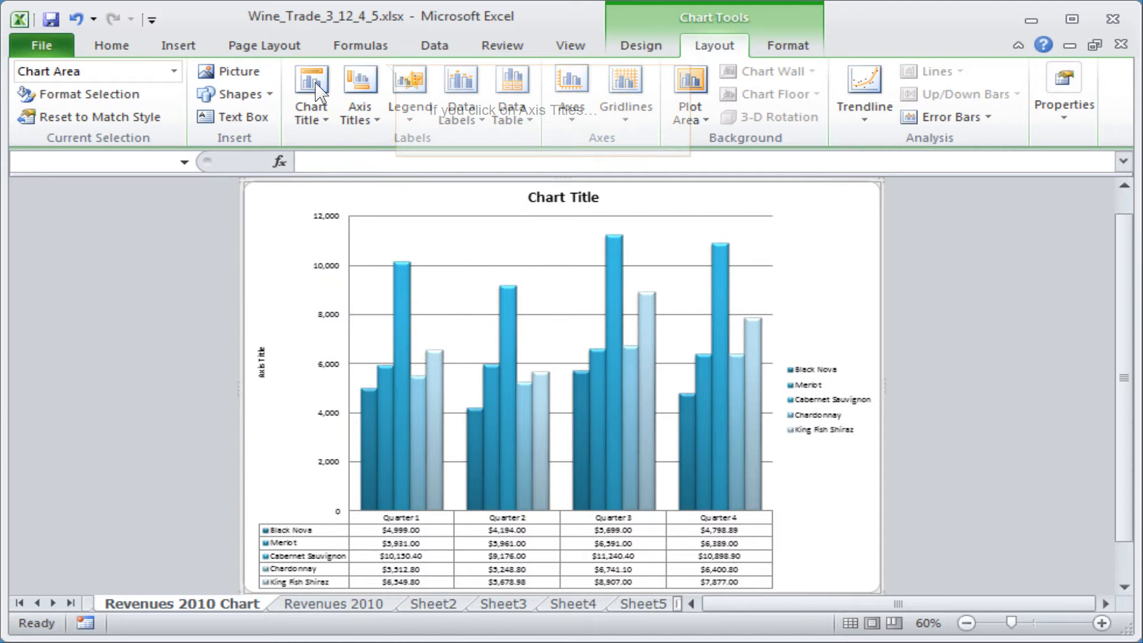
pyautogui.moveTo(359, 93)
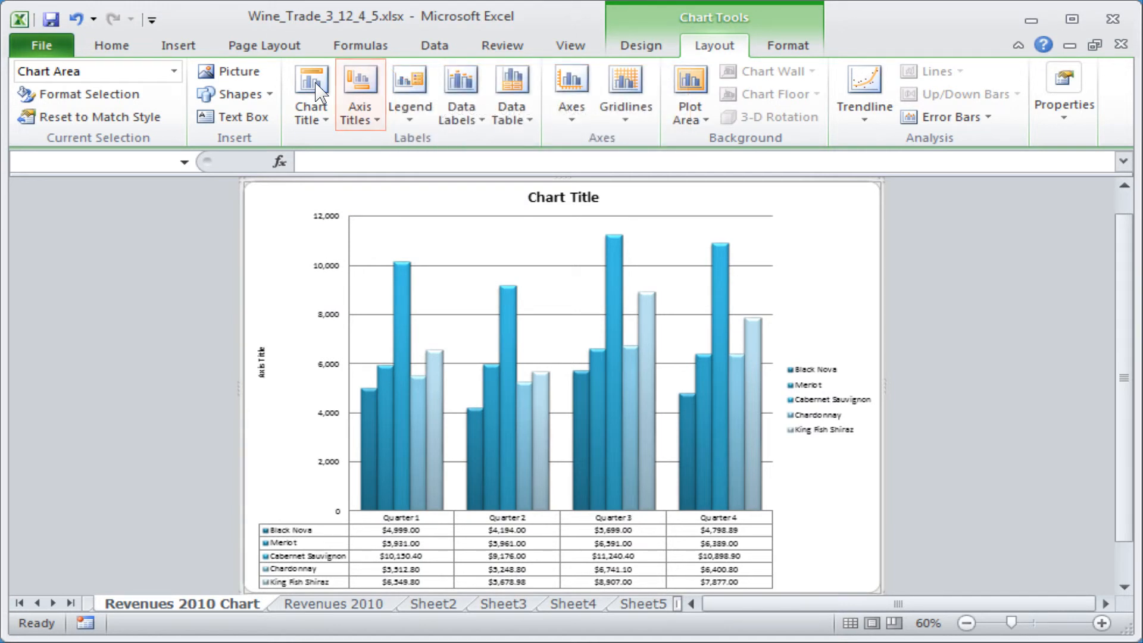
pyautogui.click(358, 91)
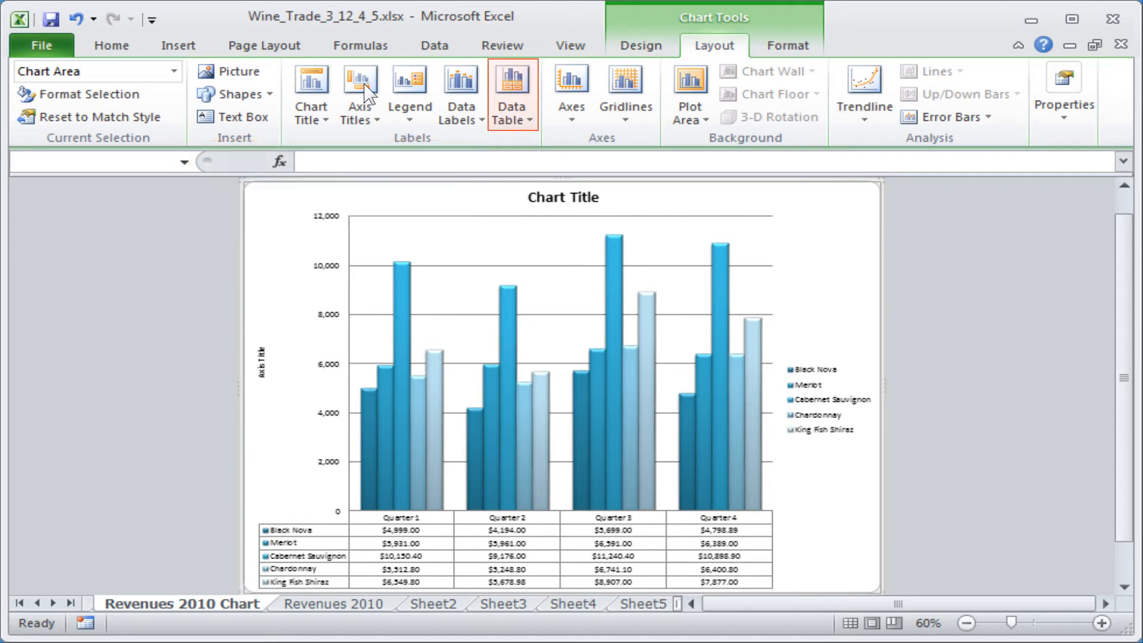
pyautogui.moveTo(522, 95)
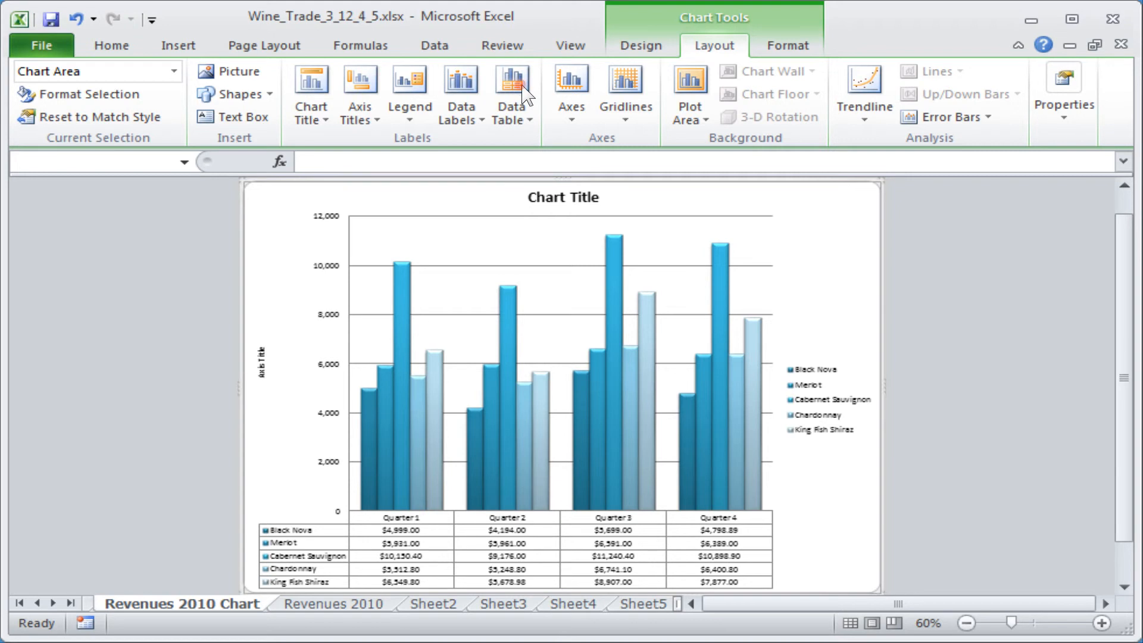
pyautogui.click(512, 86)
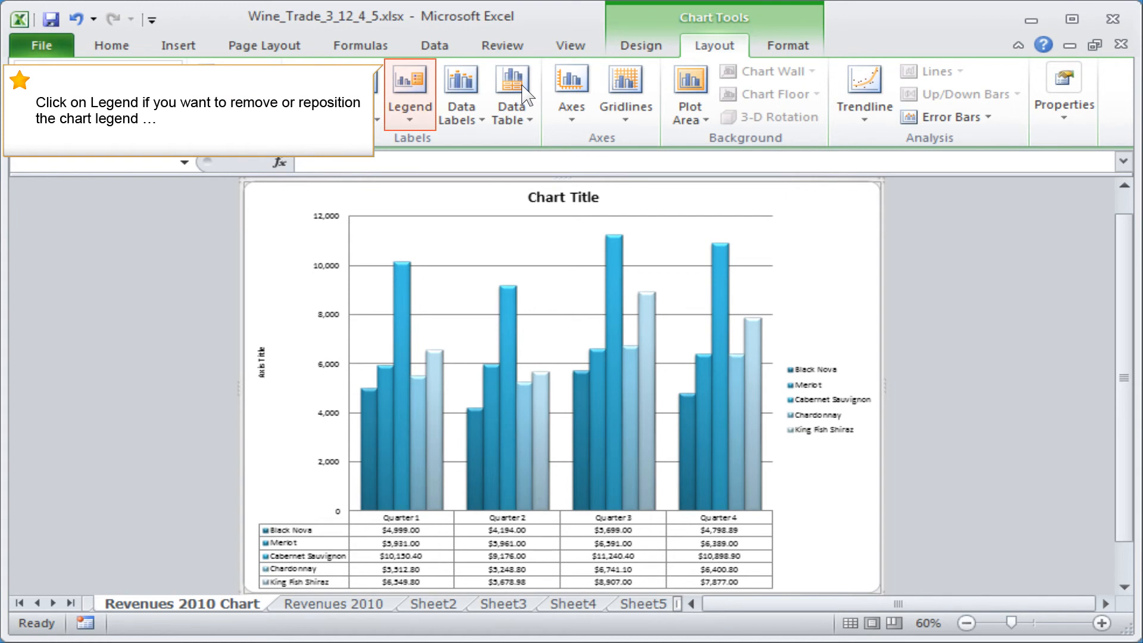
# Step: Turn the chart legend off via Legend > None, leaving only columns and data table
pyautogui.click(561, 343)
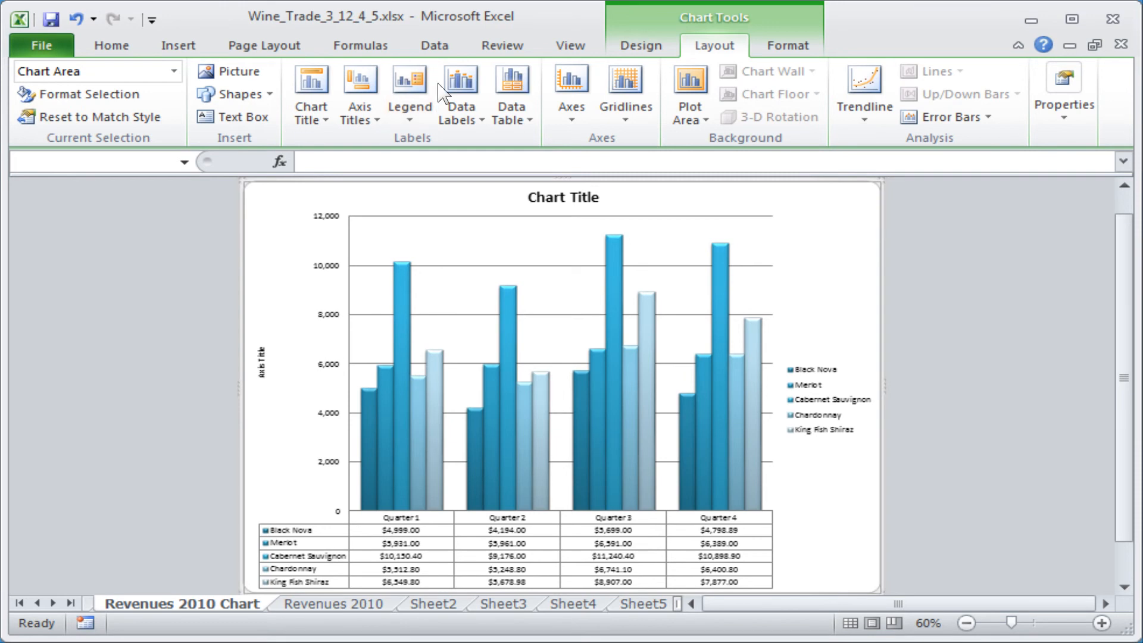
pyautogui.click(410, 87)
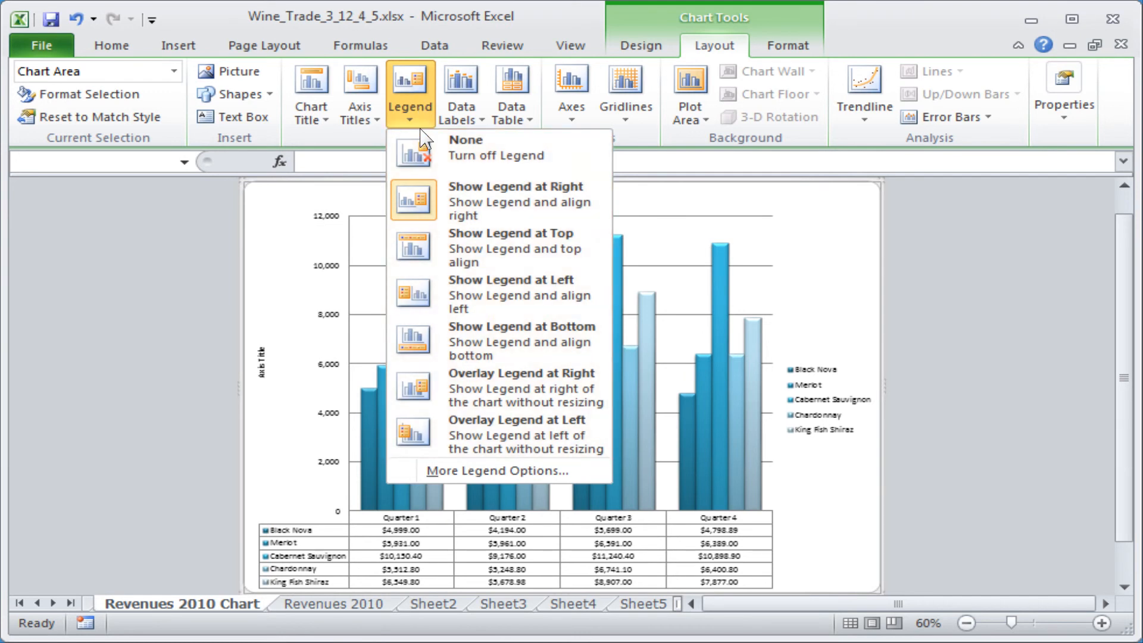
pyautogui.click(464, 146)
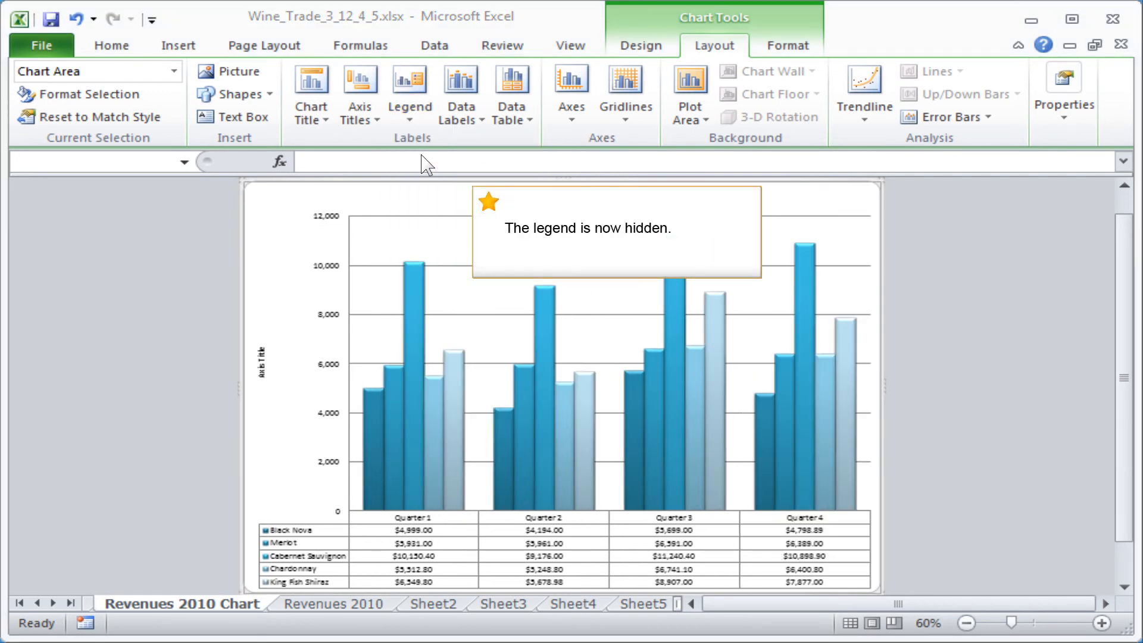